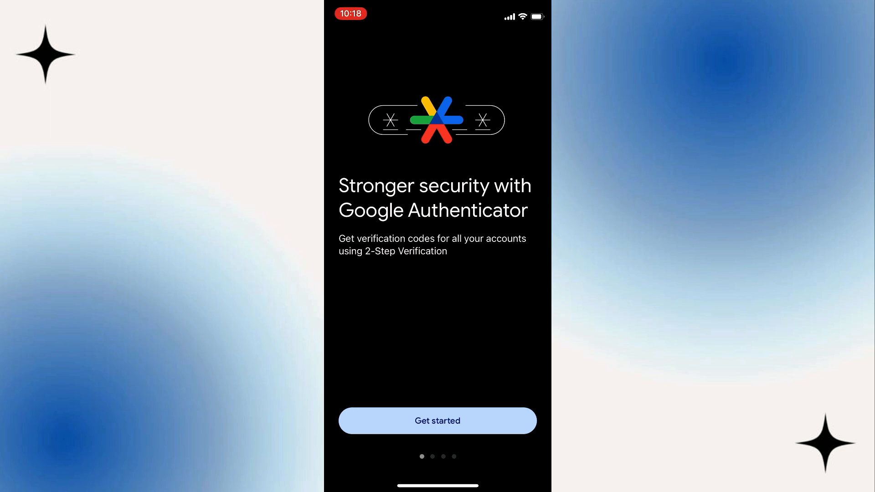
# Step: Swipe through the intro slides, get started and continue as the listed Google account
pyautogui.hscroll(-3)
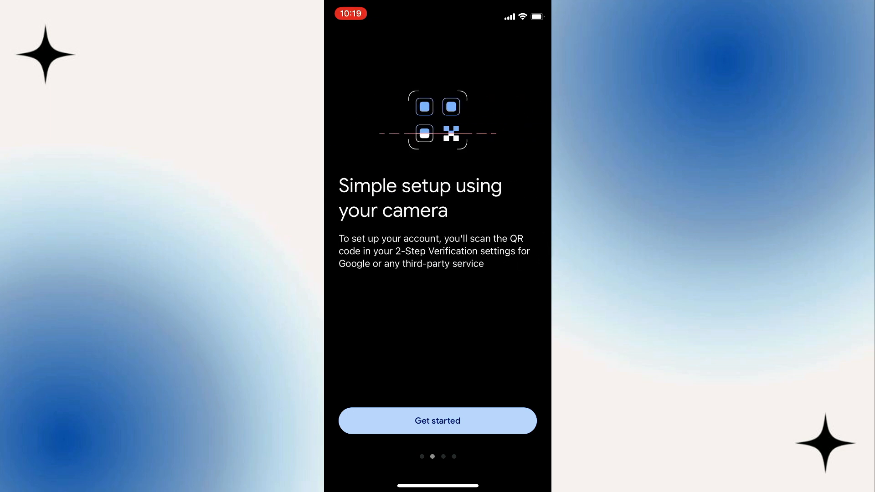
pyautogui.hscroll(-3)
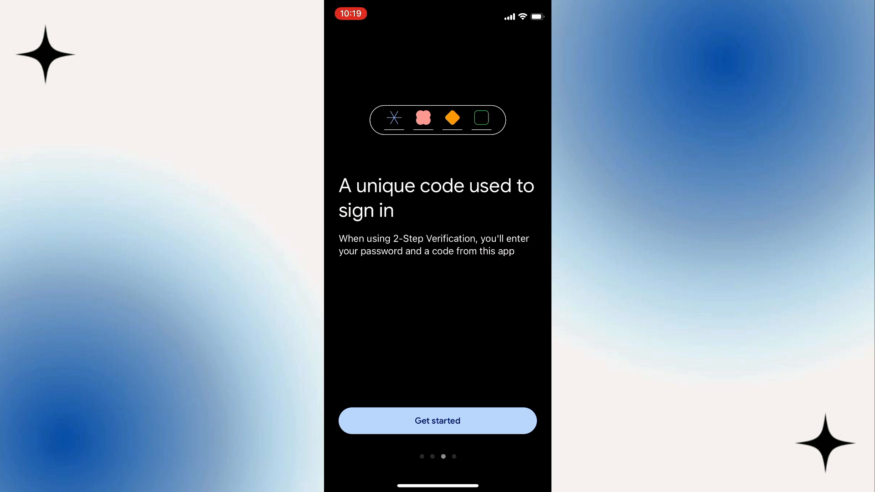
pyautogui.hscroll(-3)
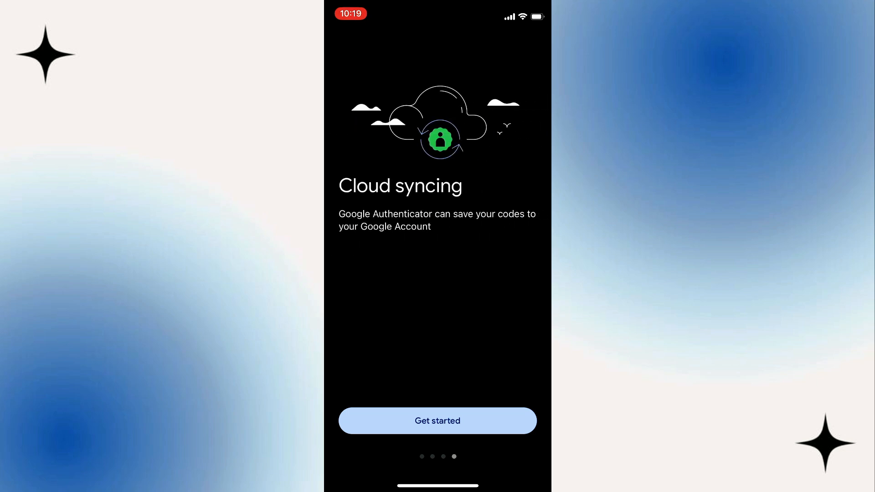
pyautogui.hscroll(3)
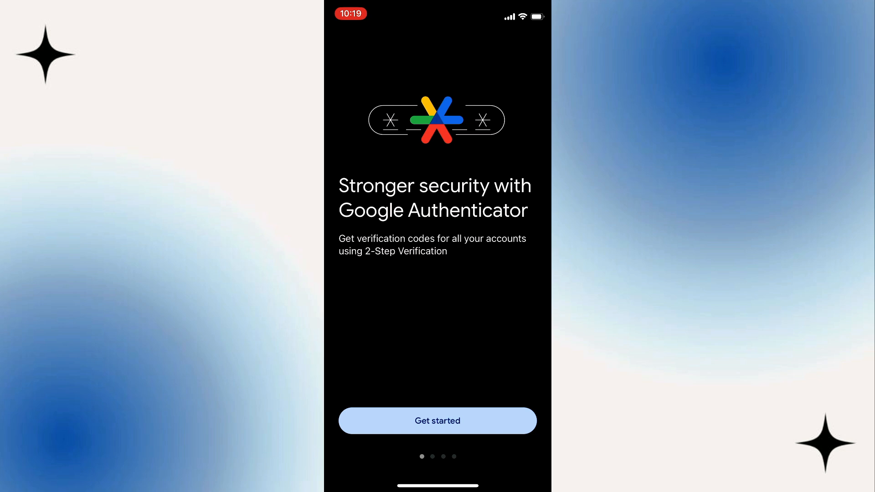
pyautogui.click(437, 421)
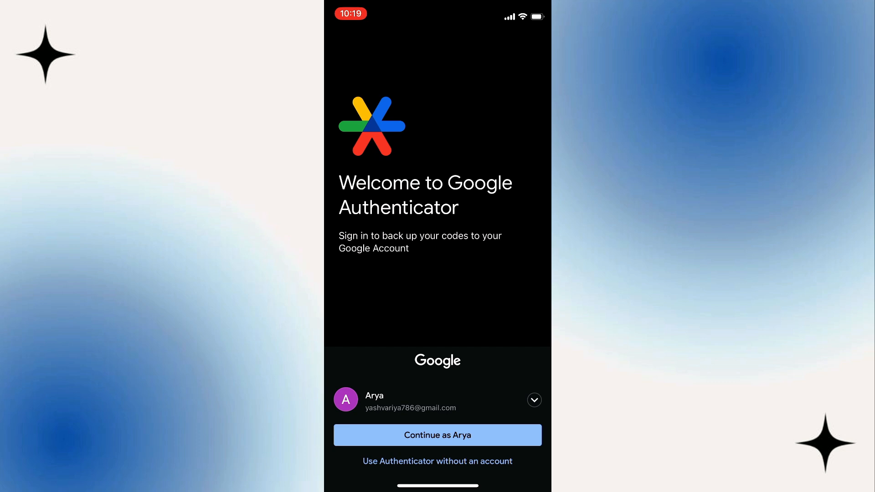
pyautogui.click(438, 435)
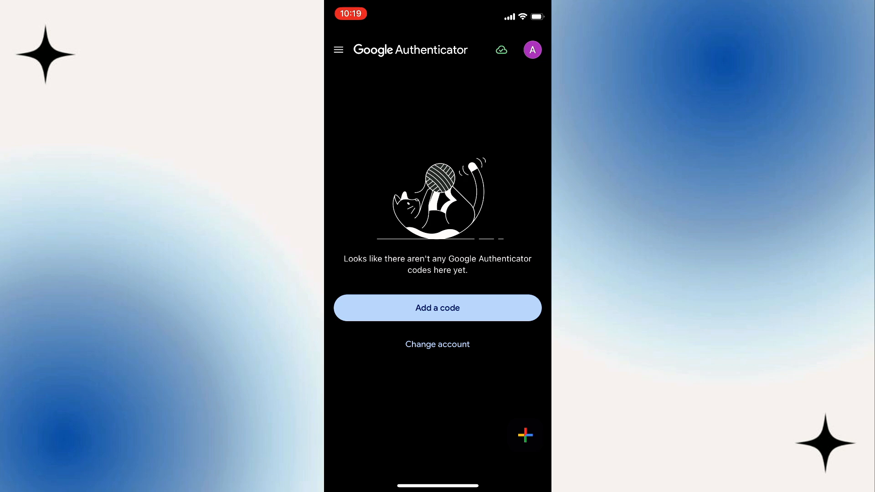
# Step: Reach the Add a code options from the empty list, backing out once and returning
pyautogui.click(438, 308)
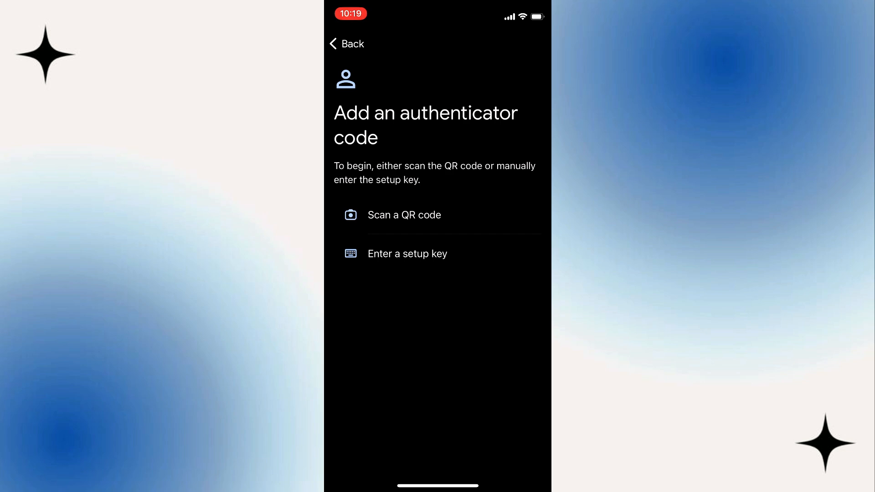
pyautogui.click(346, 44)
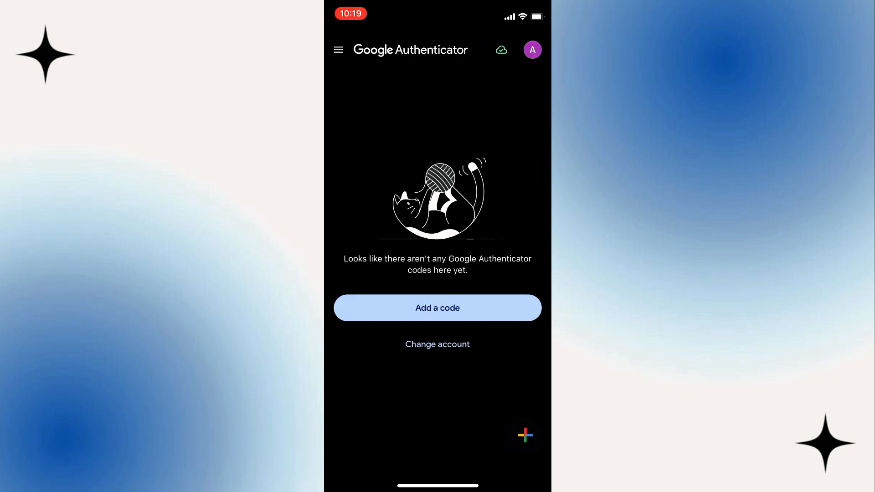
pyautogui.click(338, 49)
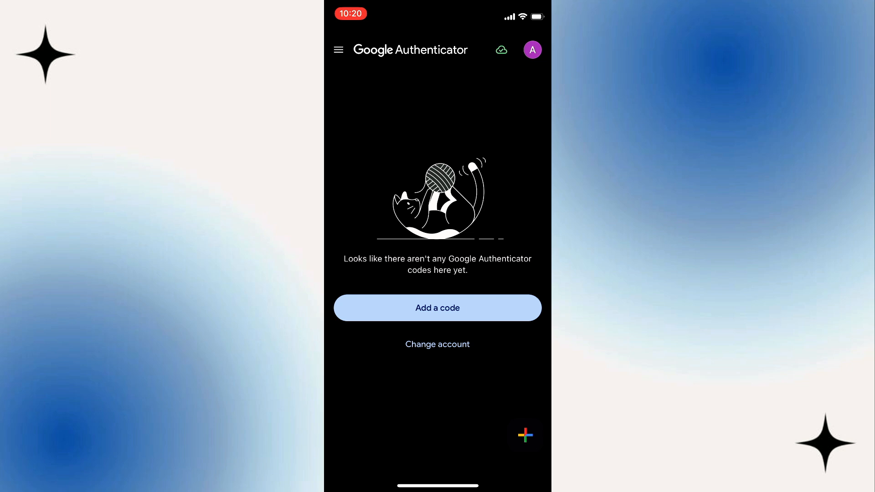
pyautogui.click(438, 308)
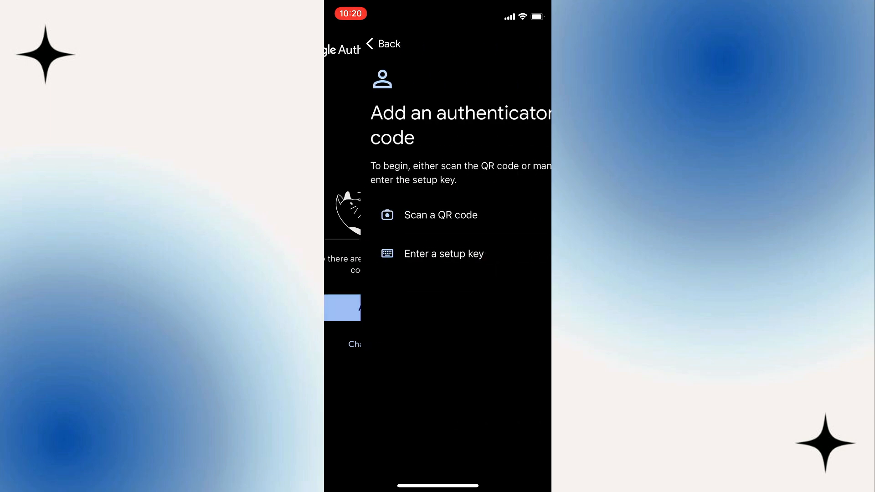
# Step: View the setup-key form and keep the Type of key as Time based
pyautogui.click(444, 253)
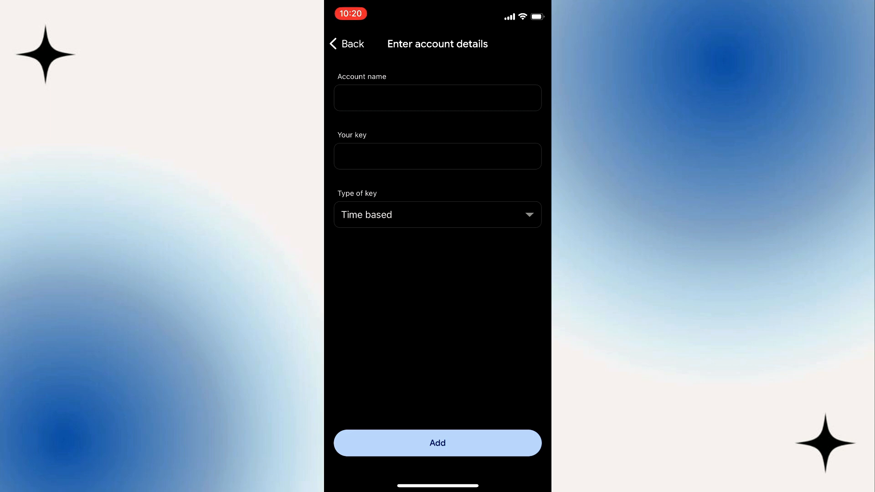
pyautogui.click(437, 214)
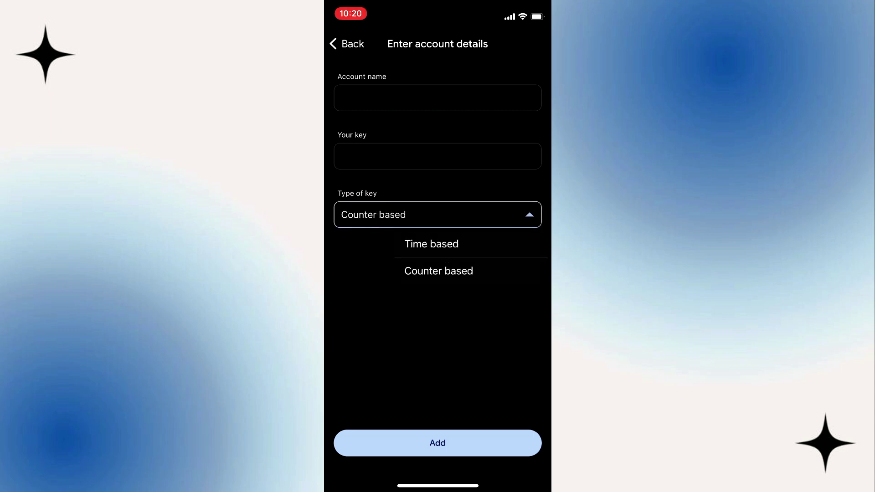
pyautogui.click(431, 245)
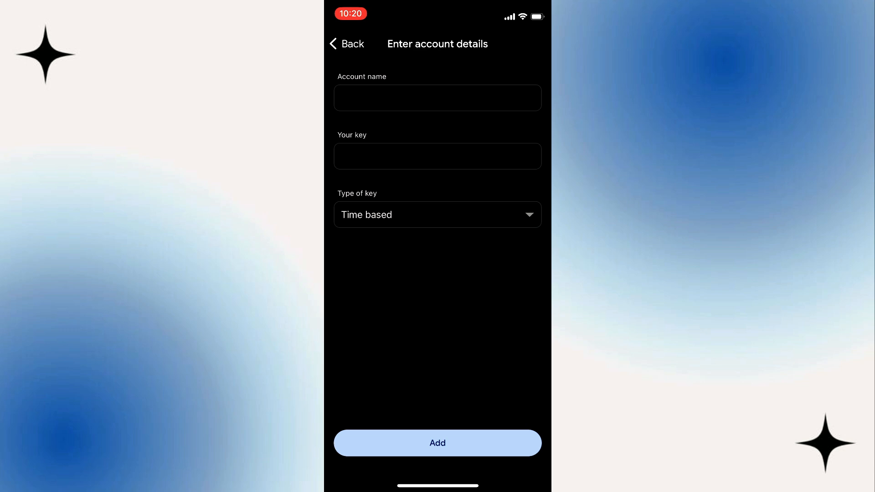
# Step: Leave the setup-key form and switch to the Scan a QR code camera instead
pyautogui.click(347, 44)
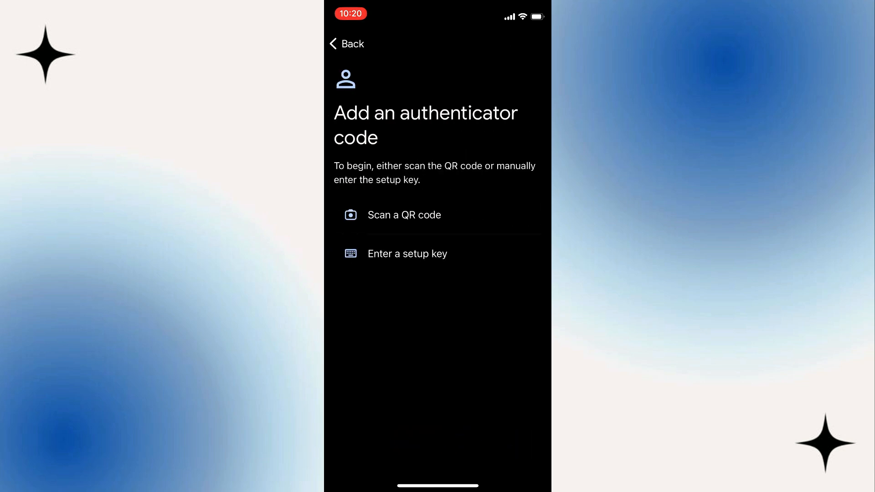
pyautogui.click(405, 214)
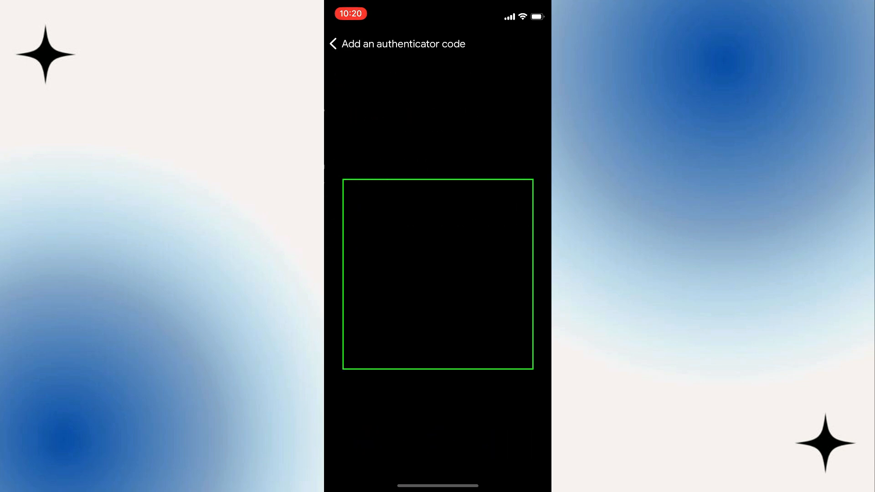